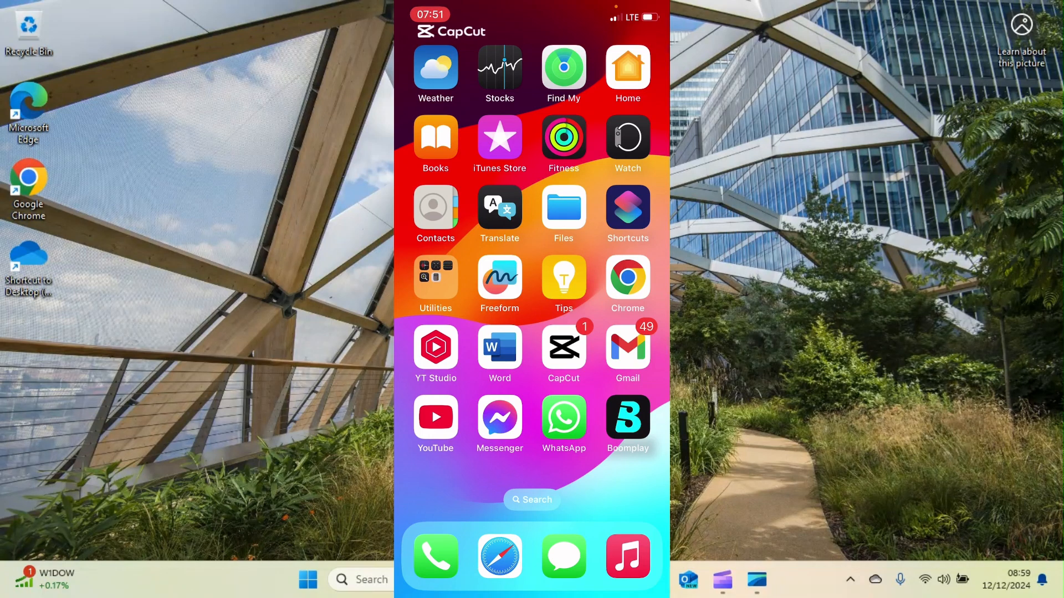
- Launch WhatsApp and enter the chat containing the forwarded NIN slip PDFs
left_click(563, 419)
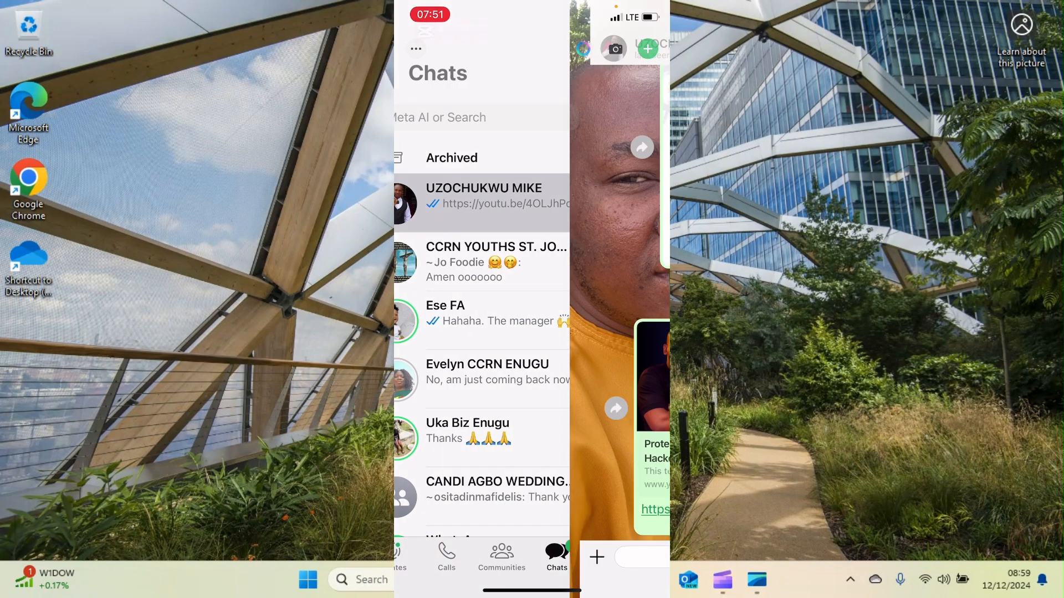
left_click(482, 195)
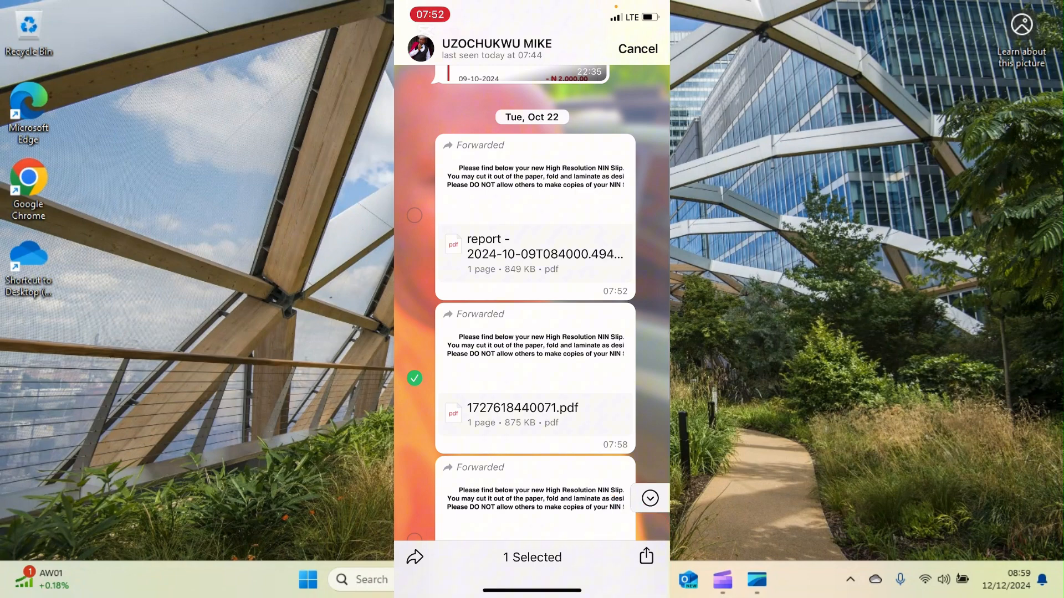
left_click(645, 558)
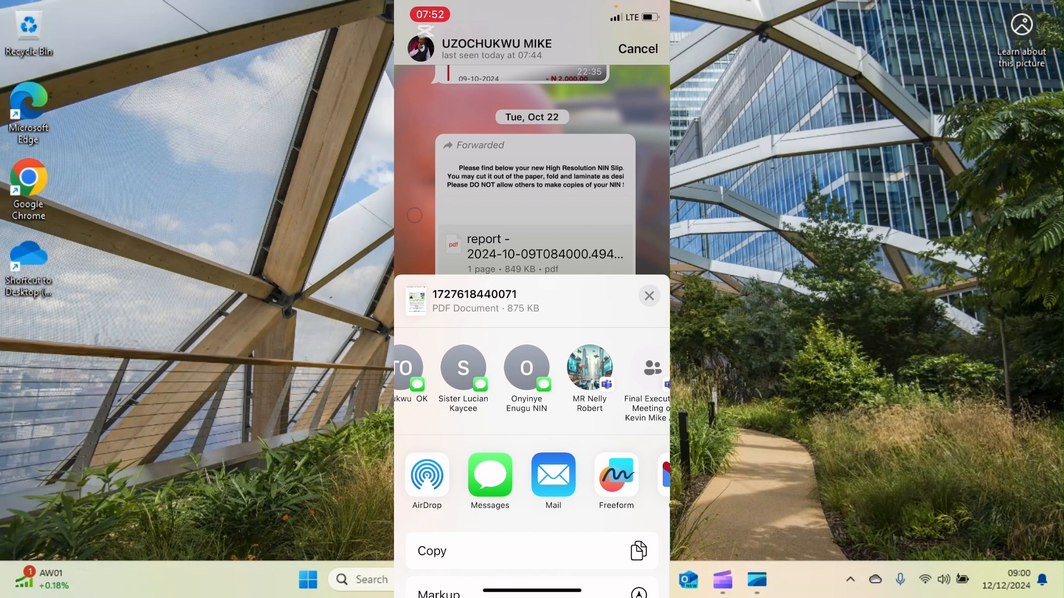
scroll("left", 3)
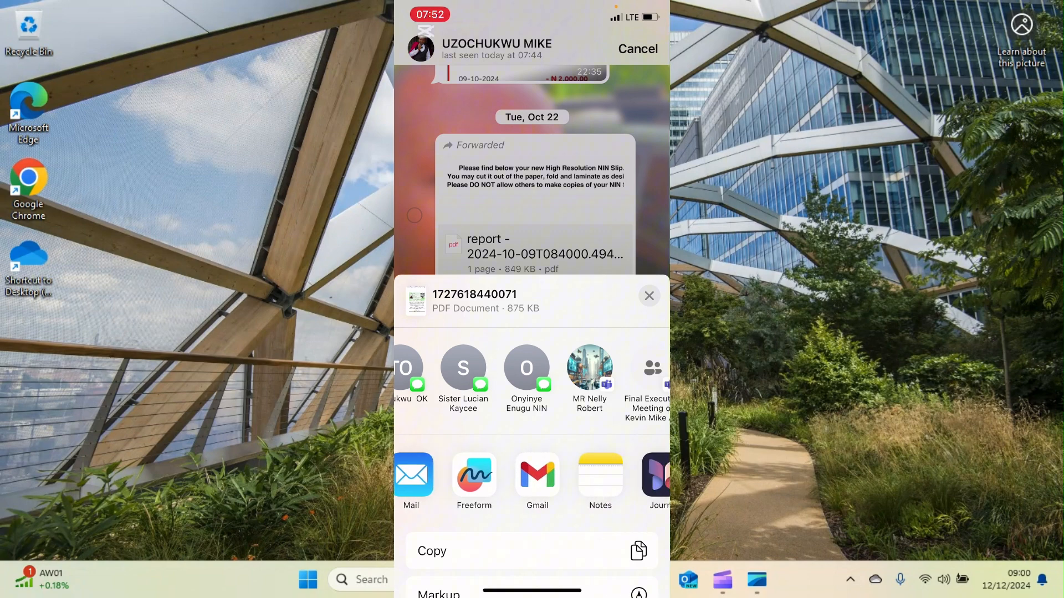
scroll("left", 3)
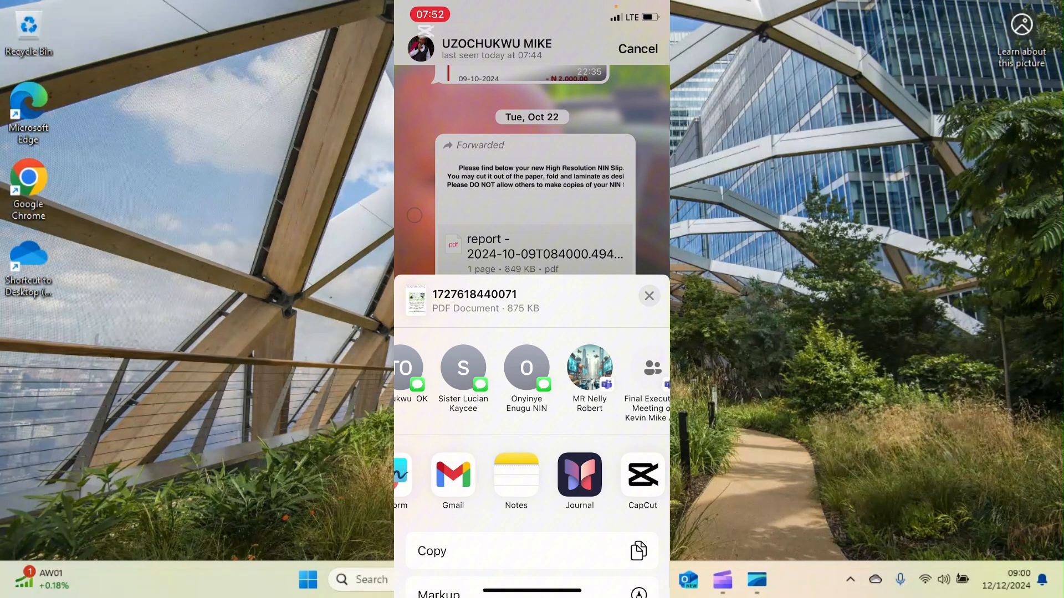
left_click(452, 473)
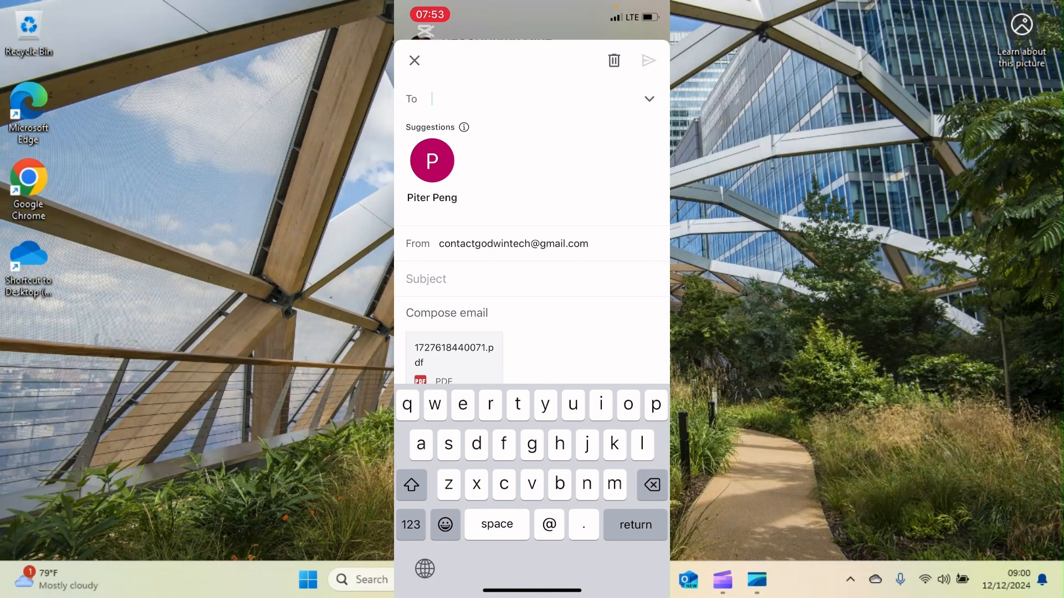
- Address the Gmail draft to the Customers Base contact
type("Customers Base")
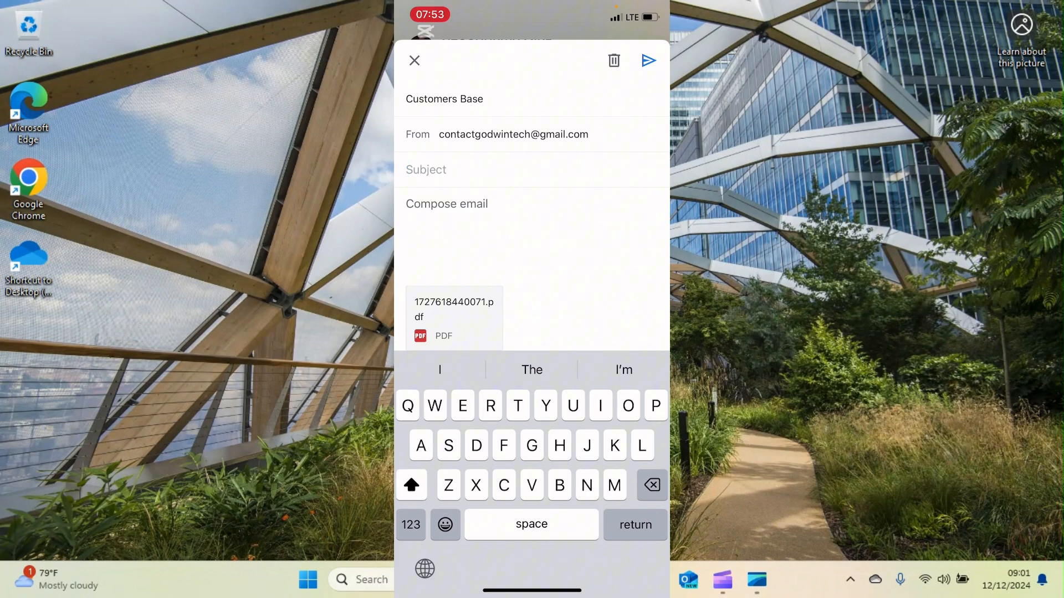
- Fill subject 'File you requested' and body 'Work with it.', then send the email
type("File you r")
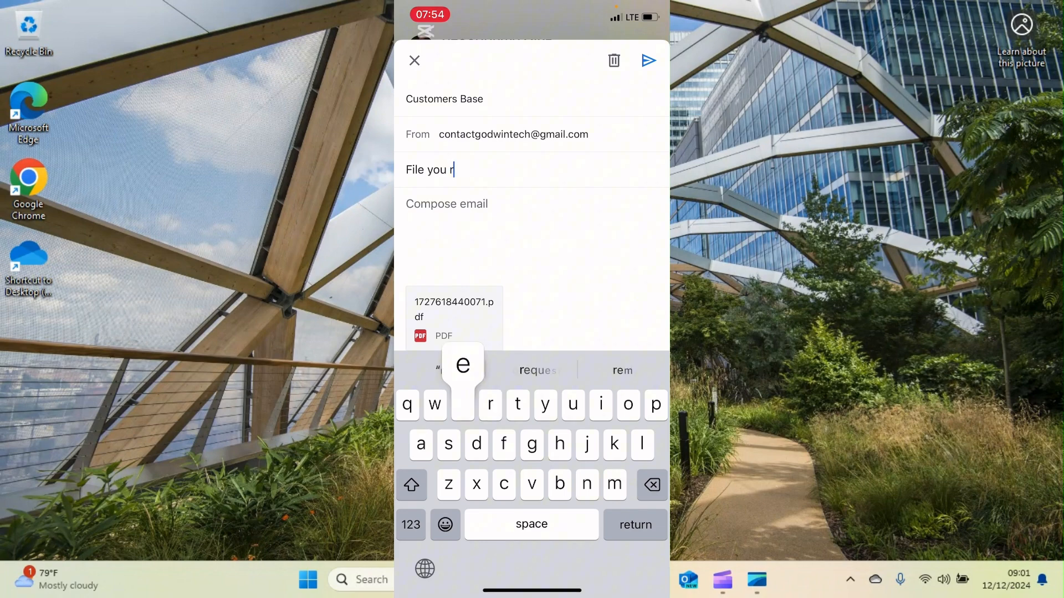
type("eq")
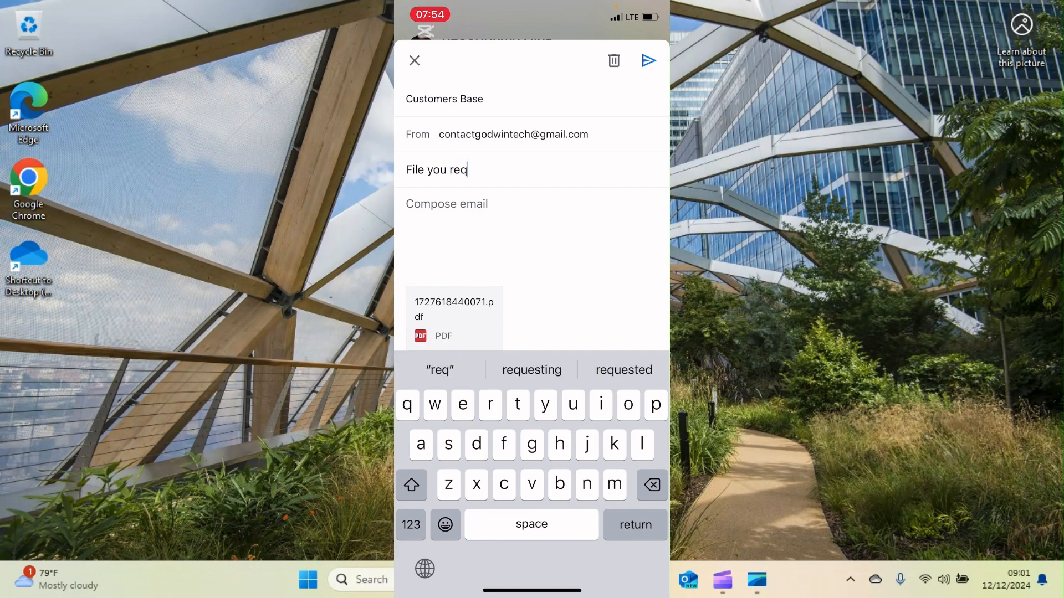
left_click(622, 370)
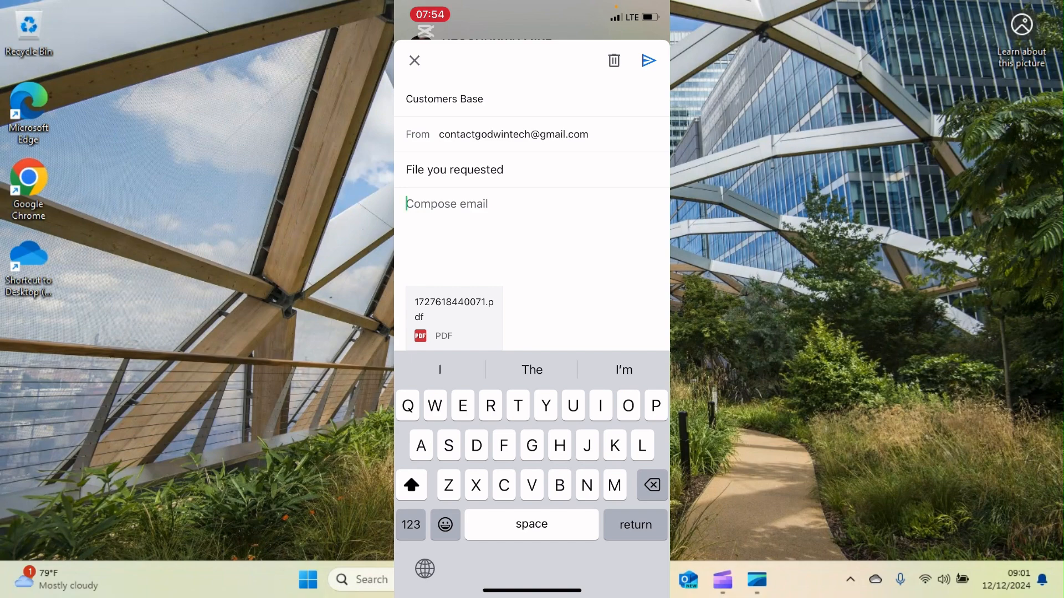
type("Work w")
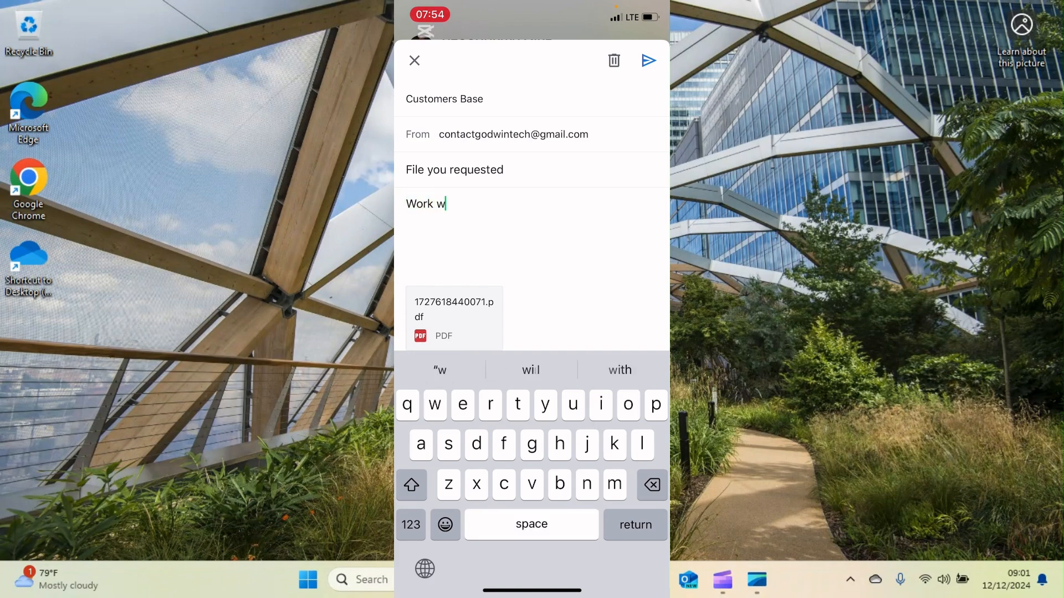
type("ith it.")
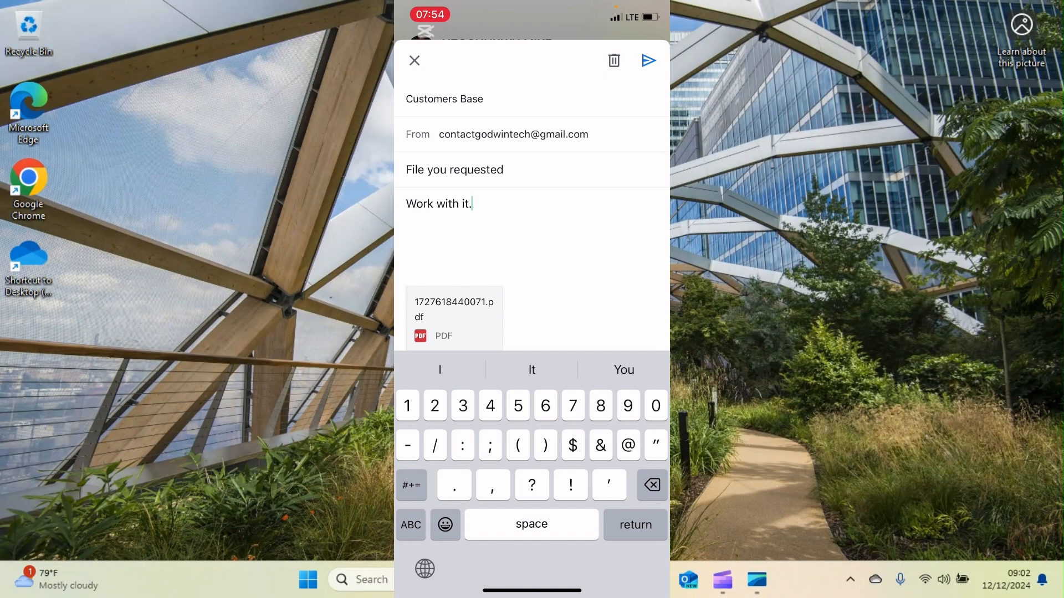
left_click(647, 60)
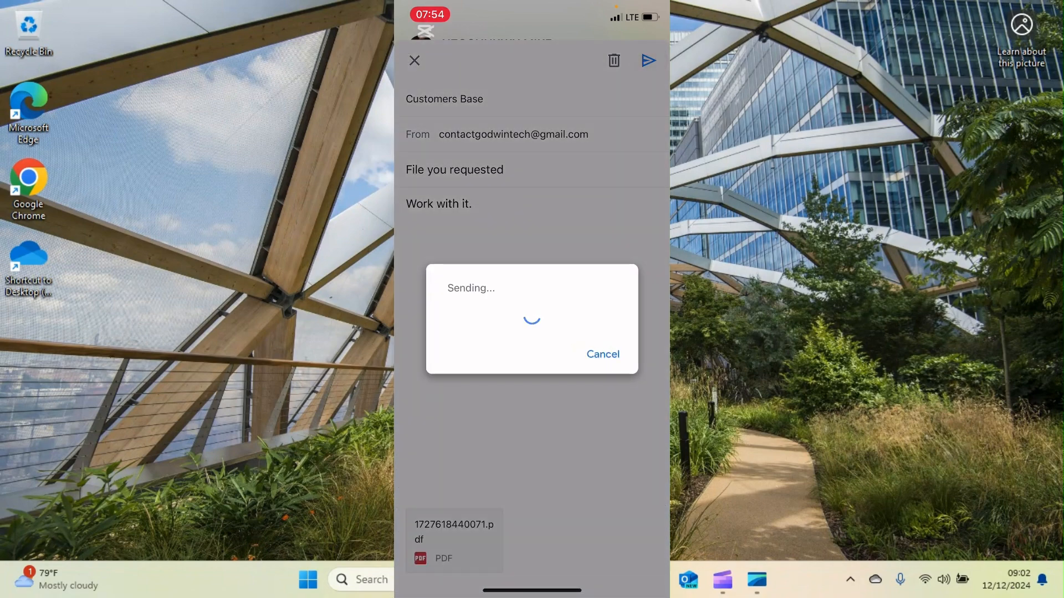